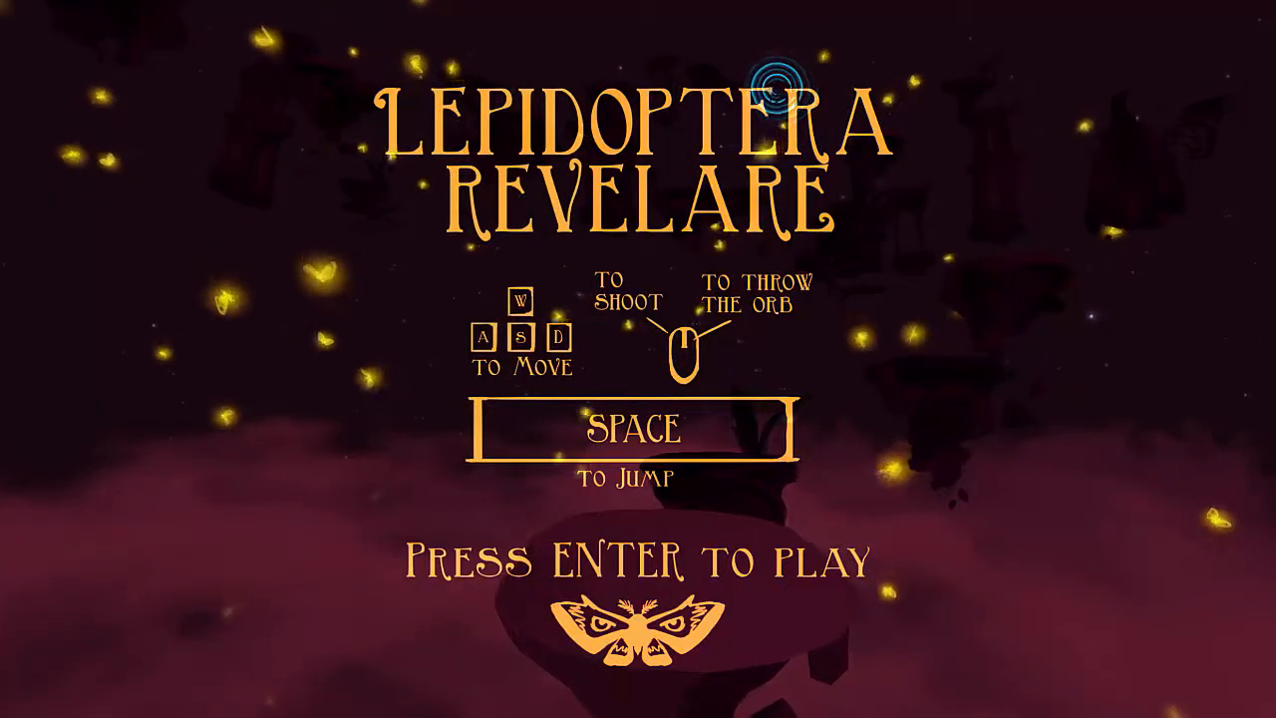
# Start the game from the title screen to show the welcome message about luring butterflies
pyautogui.press('enter')
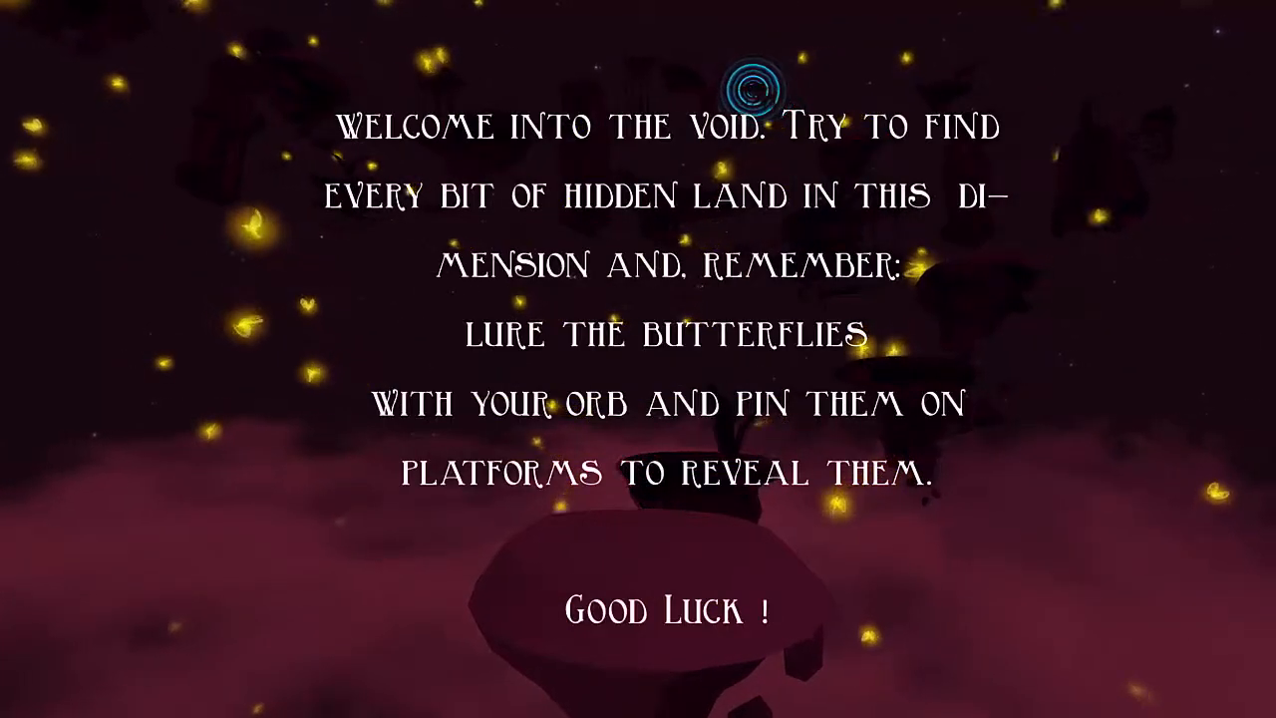